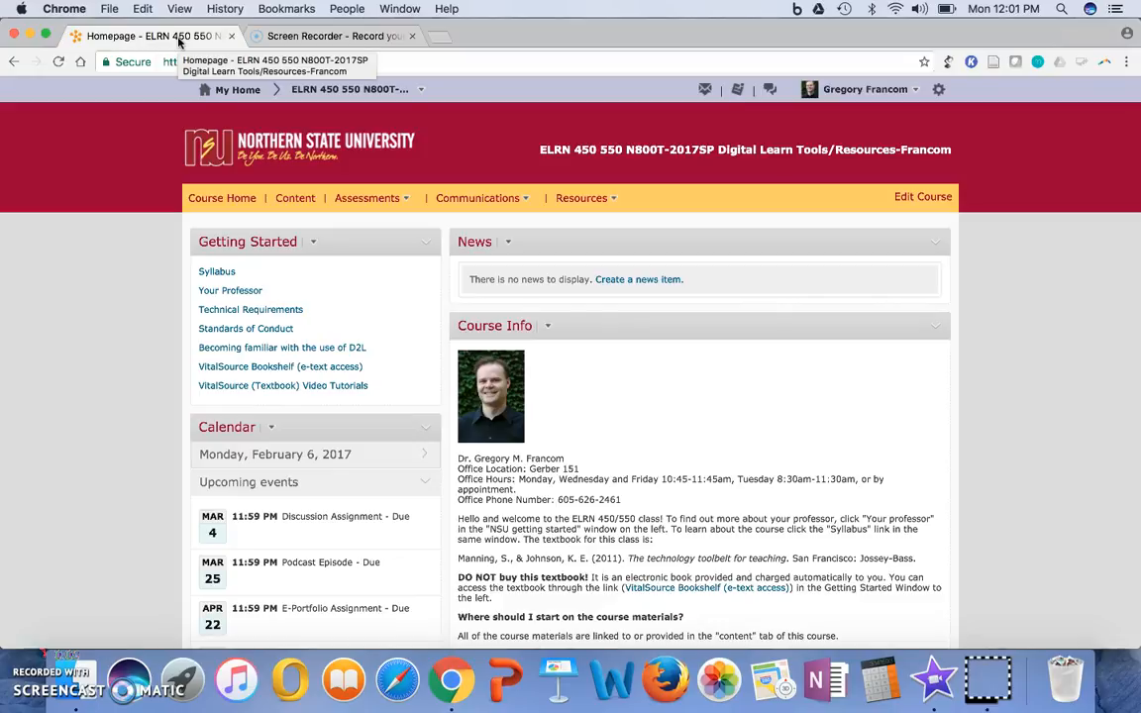
Go to the course Content area and select the Feb. 6-11 module in the Table of Contents.
click(295, 198)
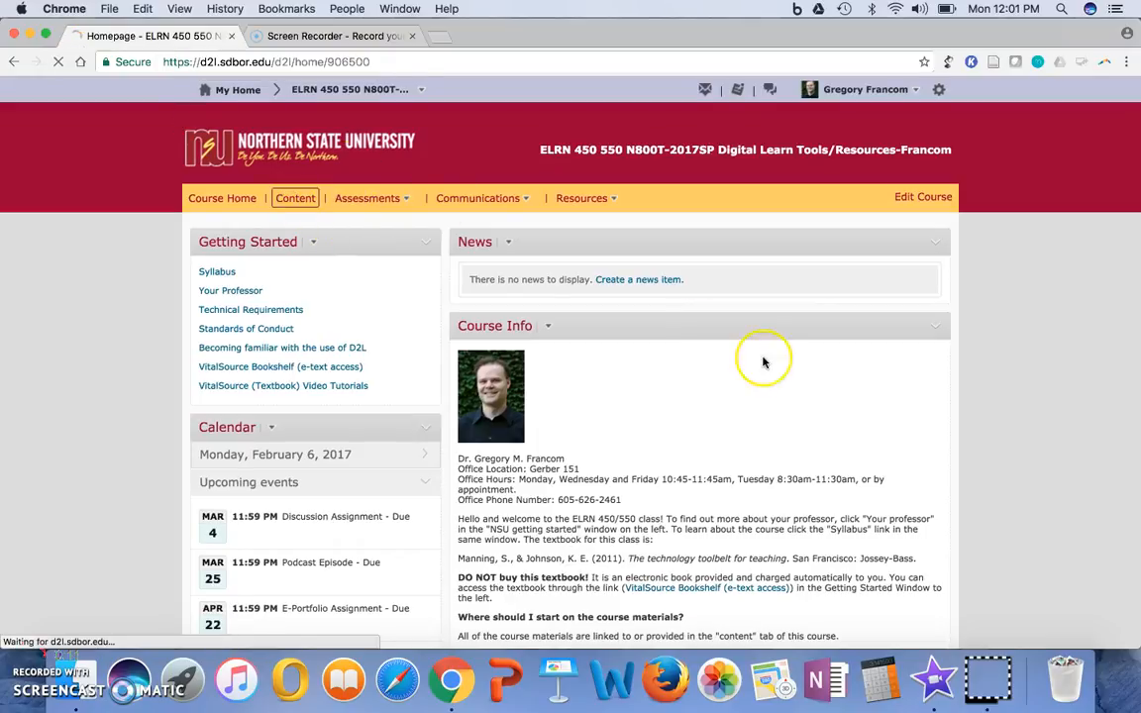
click(295, 199)
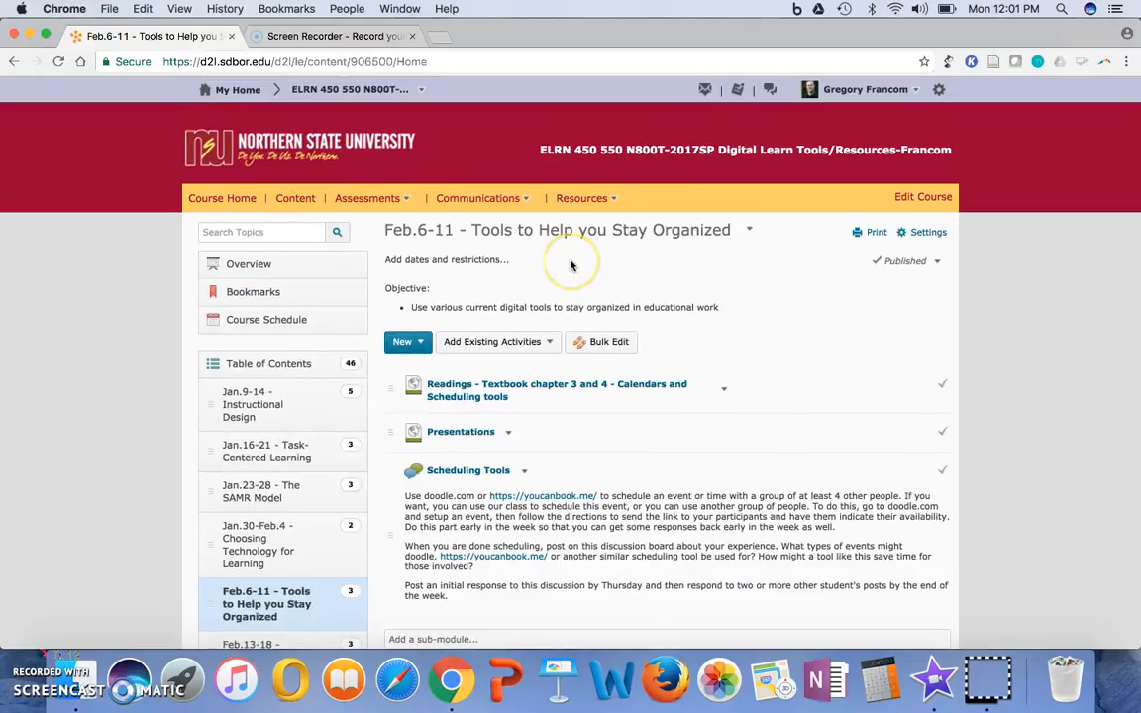
scroll(down, 3)
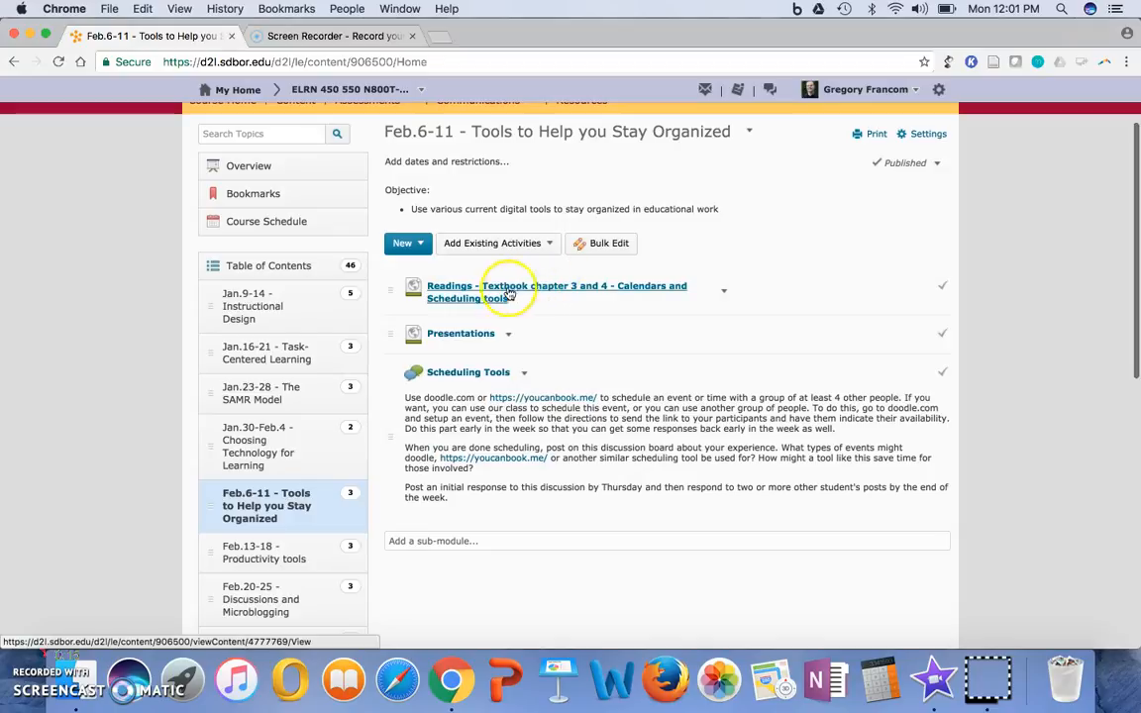
mouse_move(543, 296)
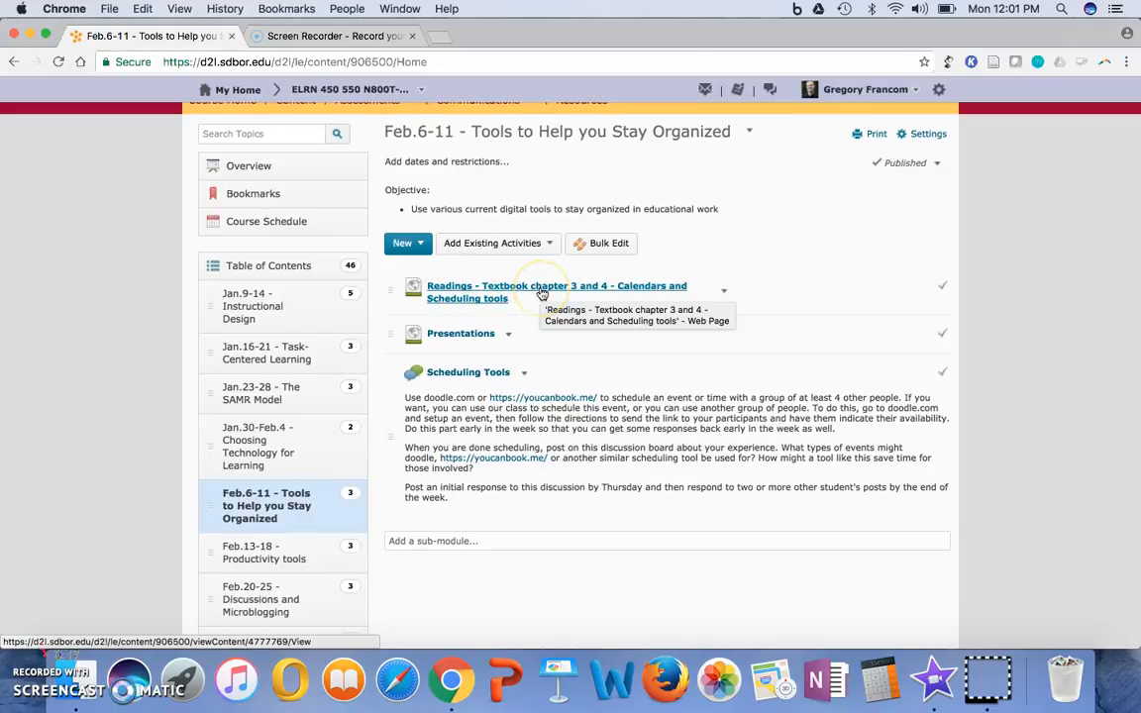
mouse_move(467, 315)
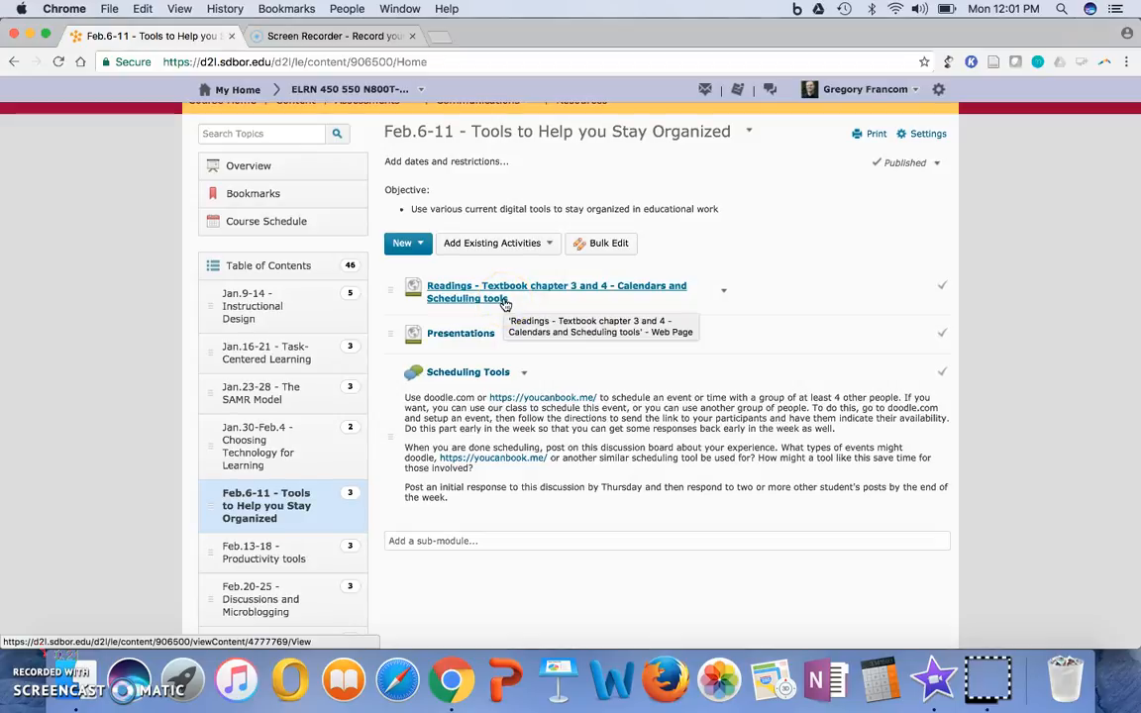
View the Presentations topic listing the Google Calendar and Doodle how-to videos.
click(460, 333)
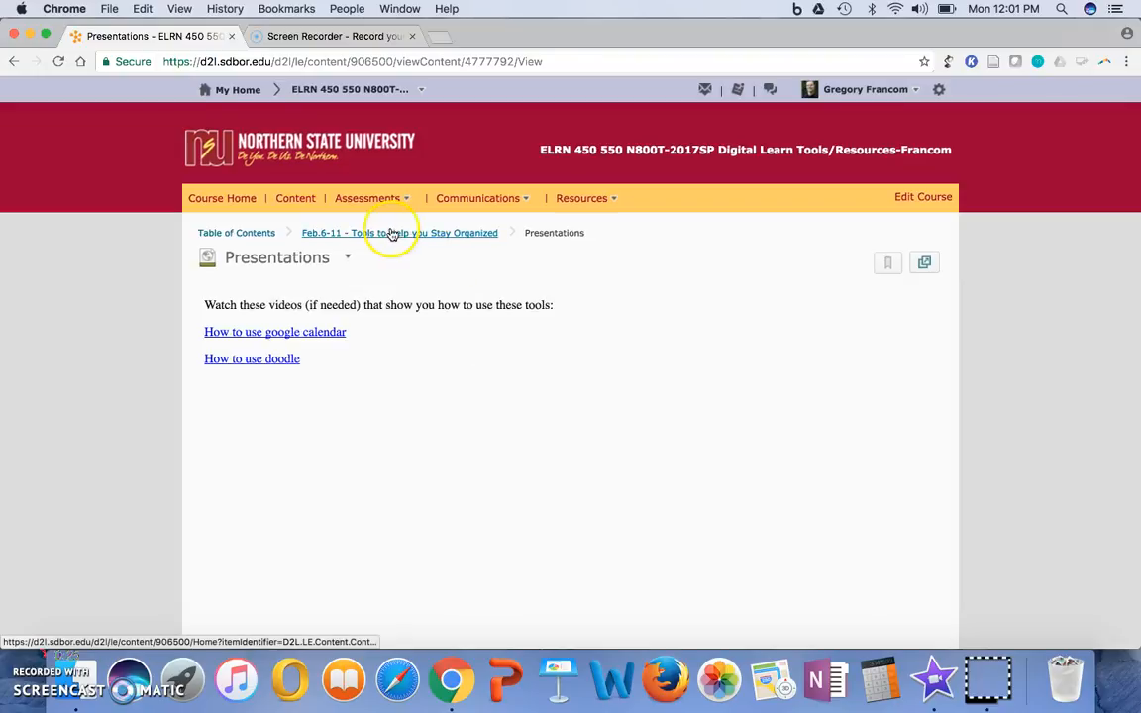
mouse_move(432, 384)
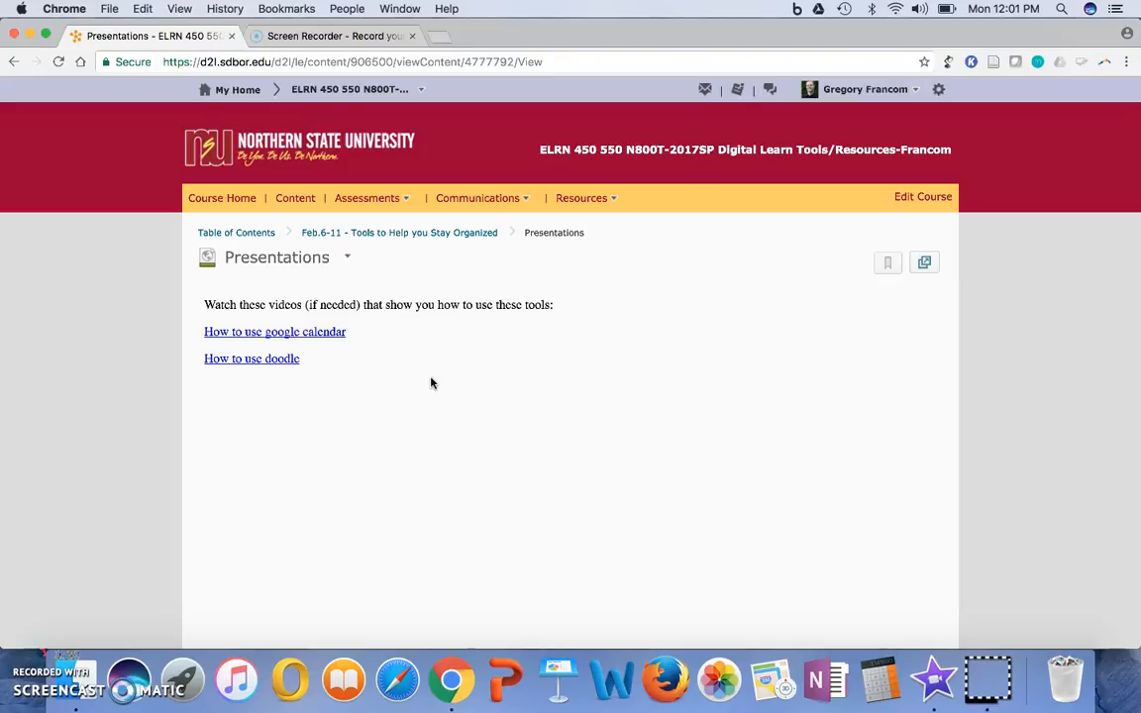
click(398, 232)
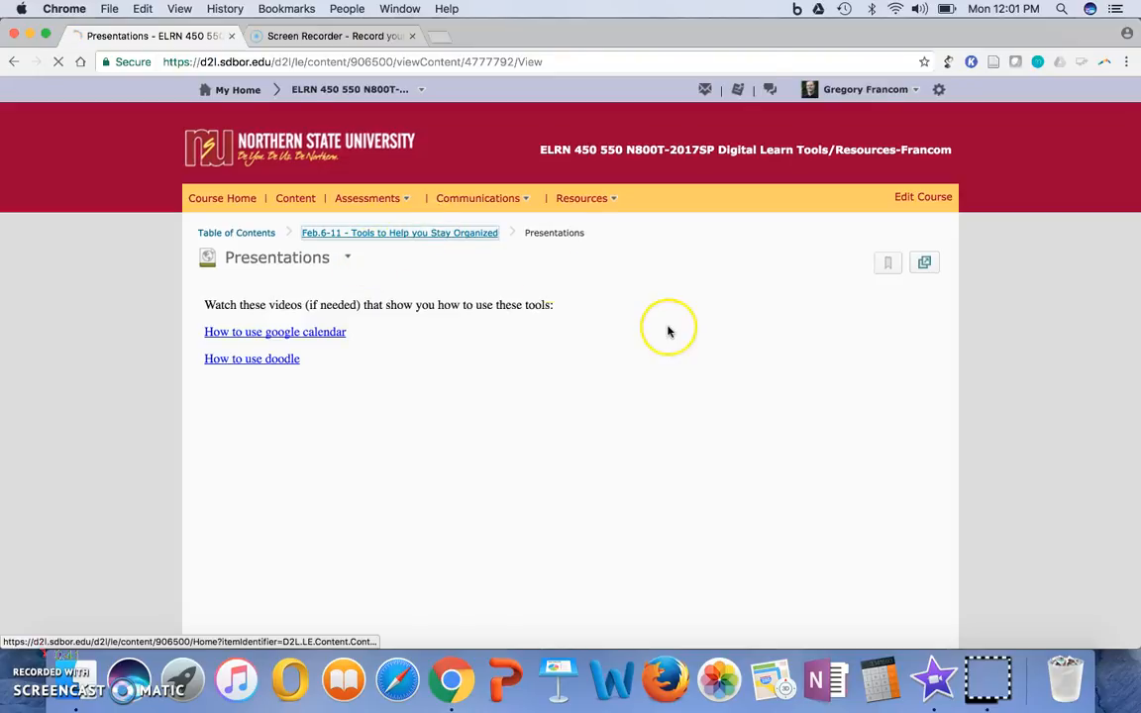
Return to the Feb. 6-11 module overview via the breadcrumb link.
click(400, 234)
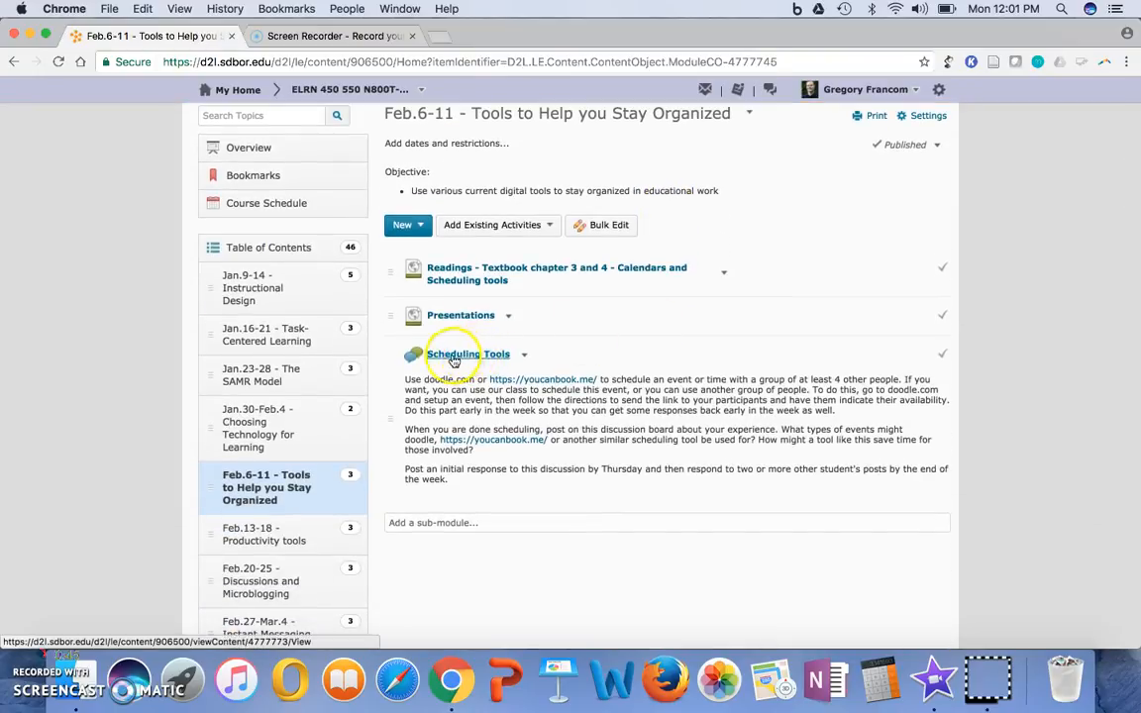
mouse_move(489, 383)
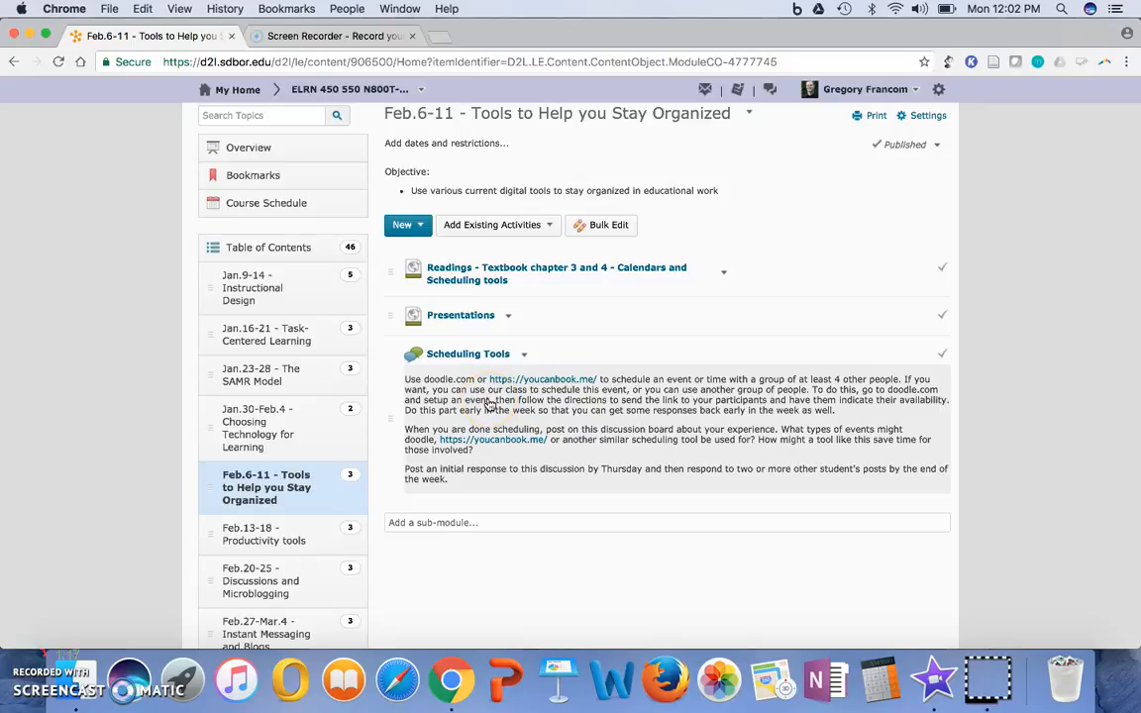
Replace 'doodle.com' with 'the website' in the Scheduling Tools description and update it.
click(675, 410)
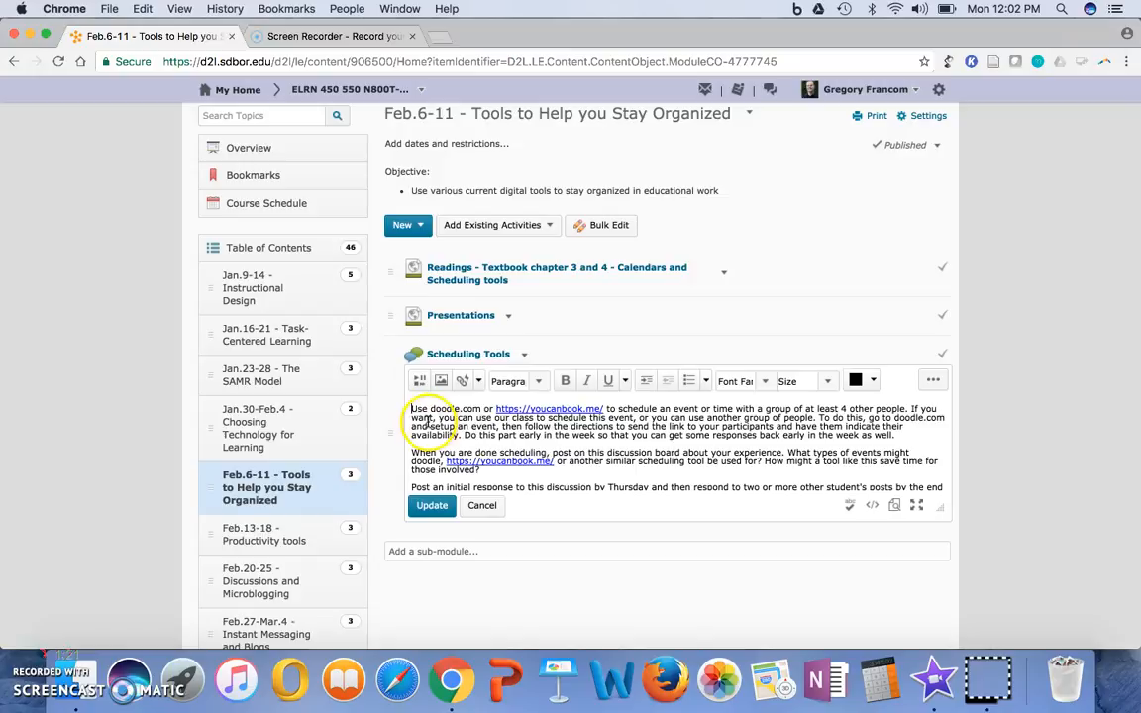
mouse_move(892, 416)
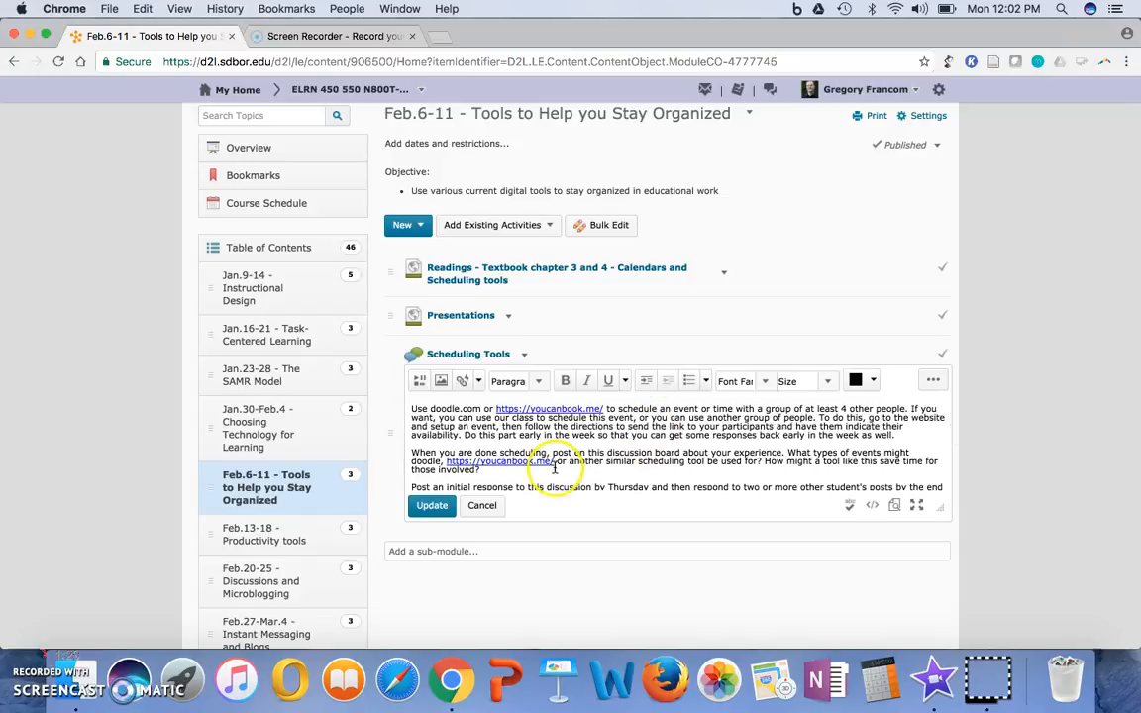
click(432, 505)
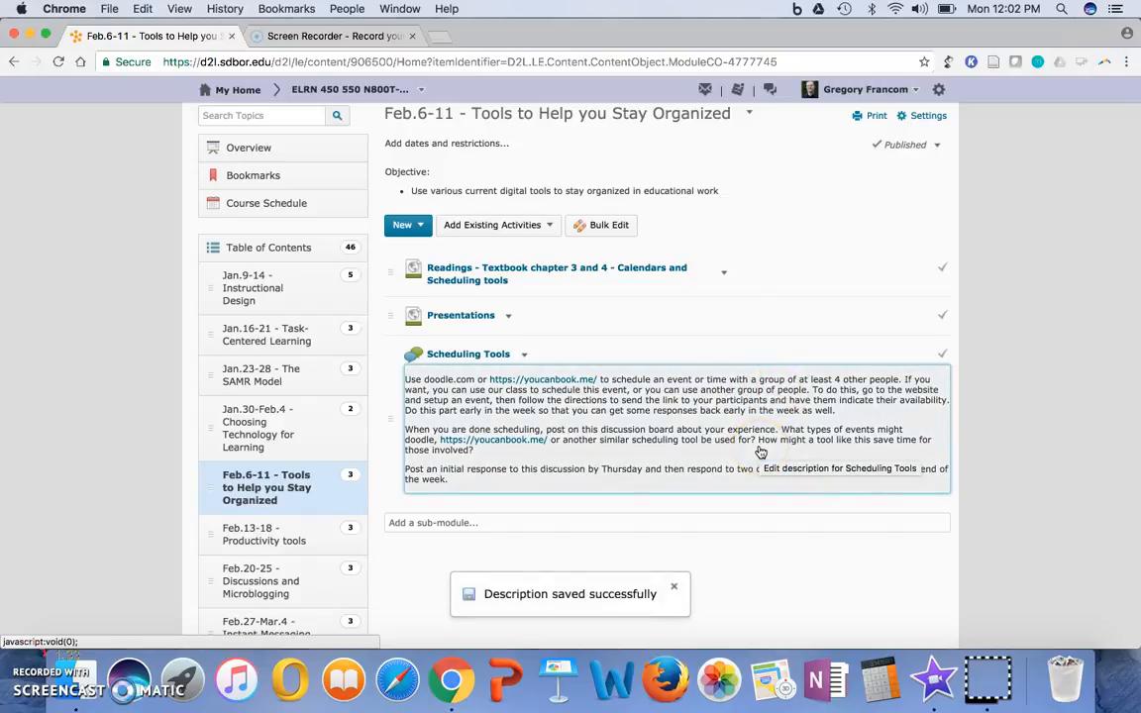
scroll(down, 3)
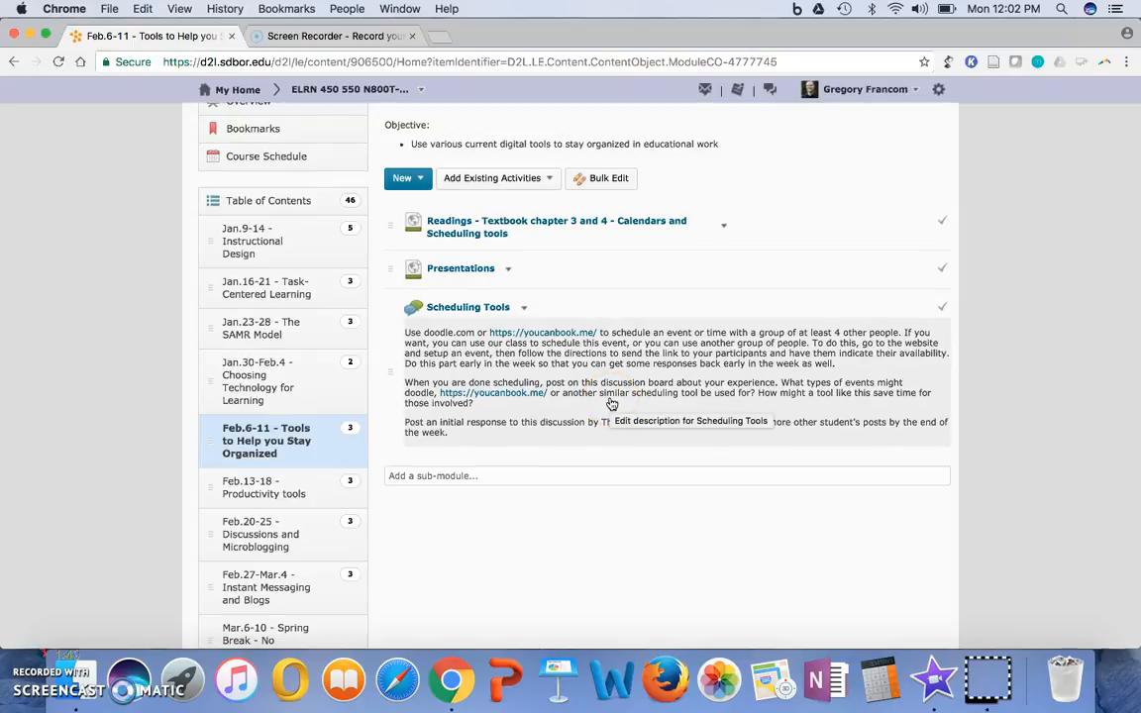
mouse_move(899, 543)
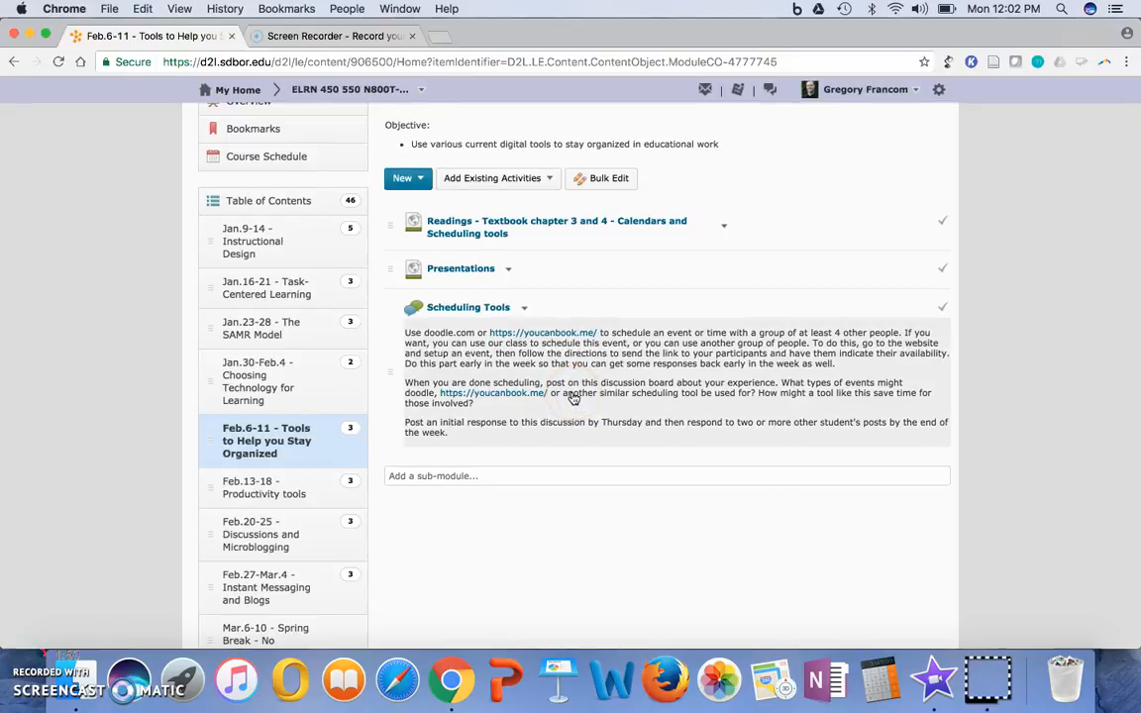
mouse_move(572, 396)
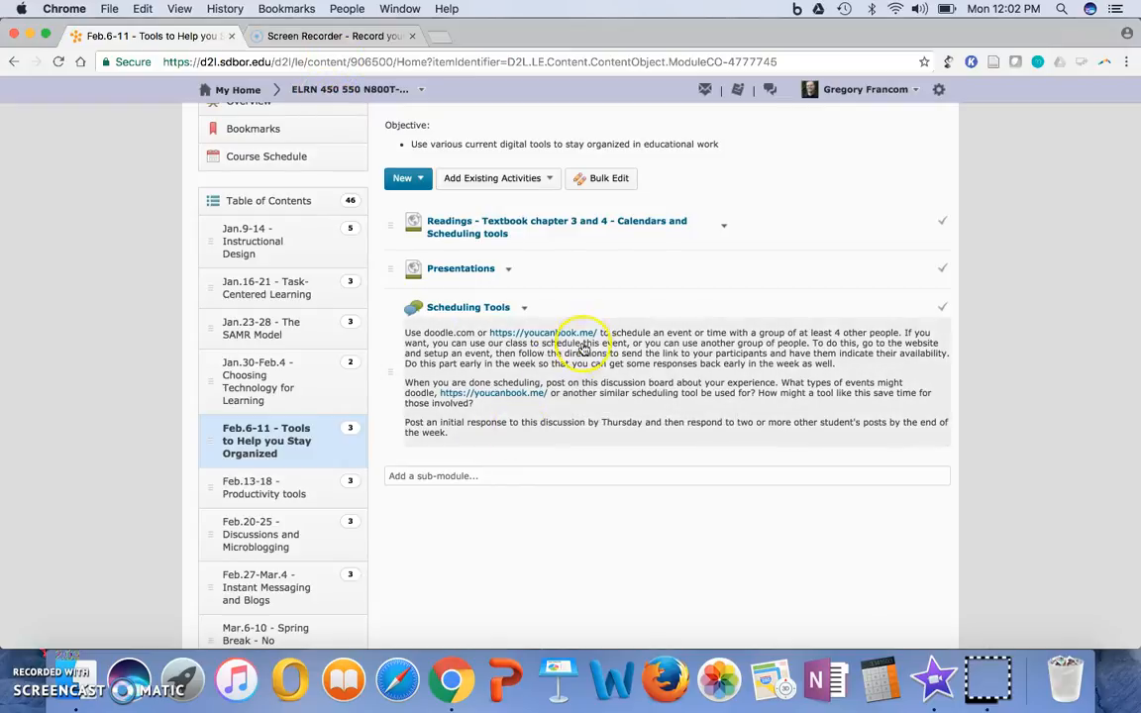
Go to youcanbook.me and sign in with Google to reach the dashboard.
click(543, 333)
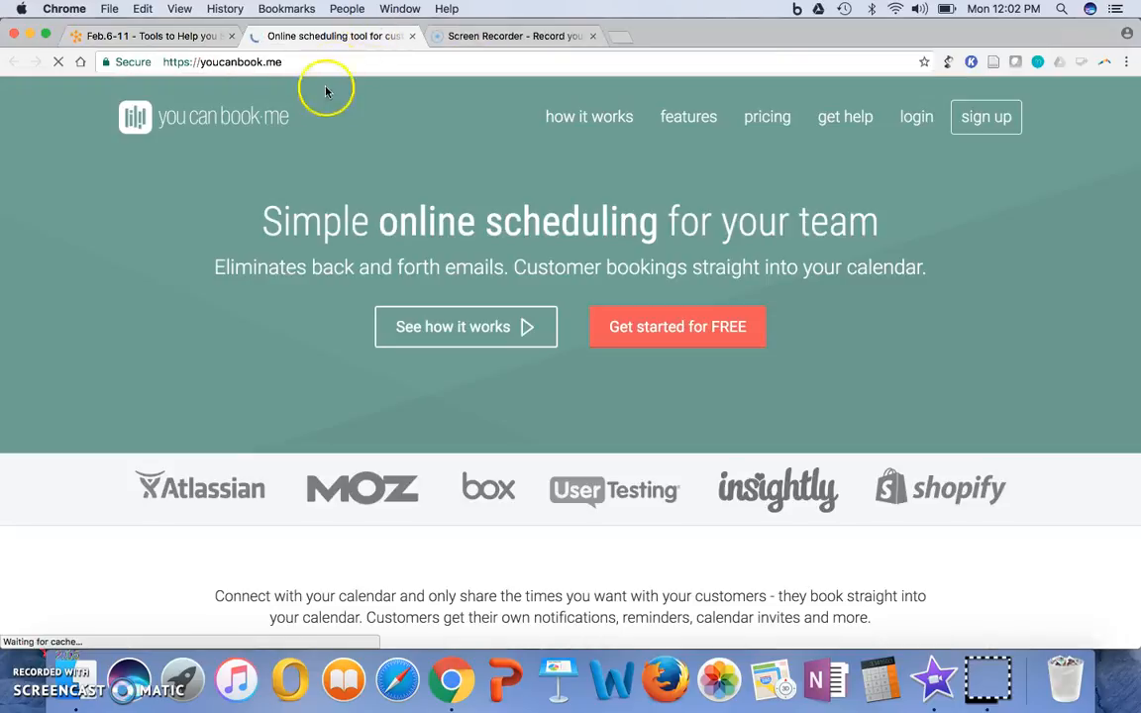
mouse_move(590, 115)
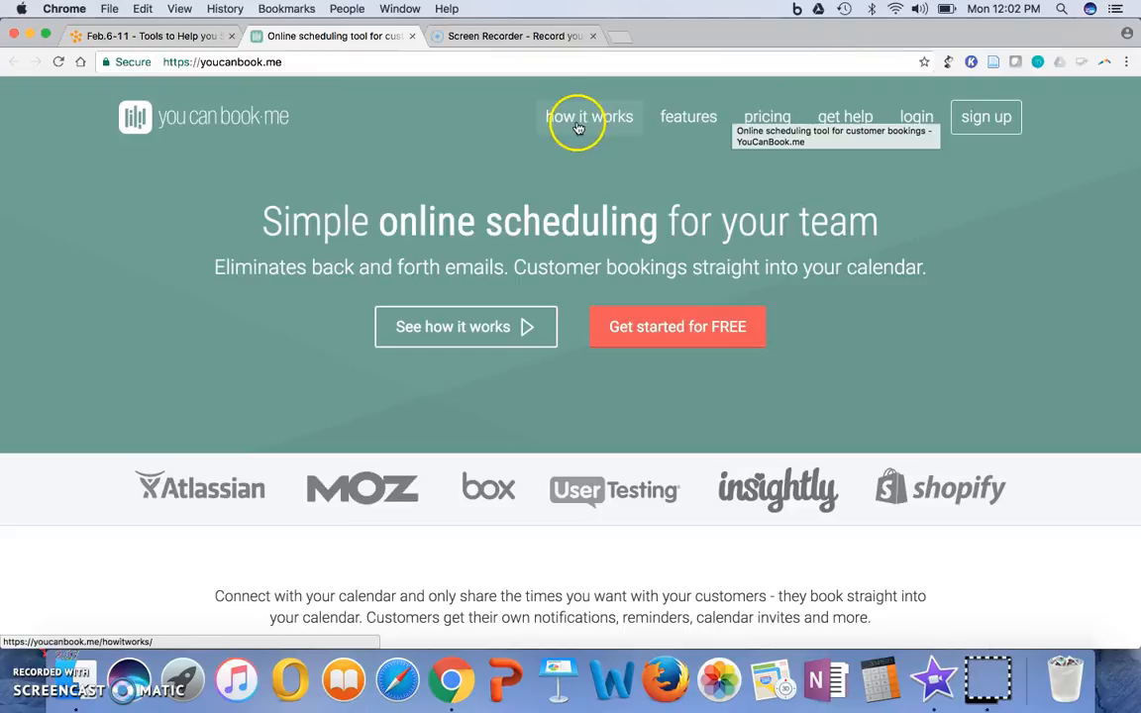
mouse_move(986, 117)
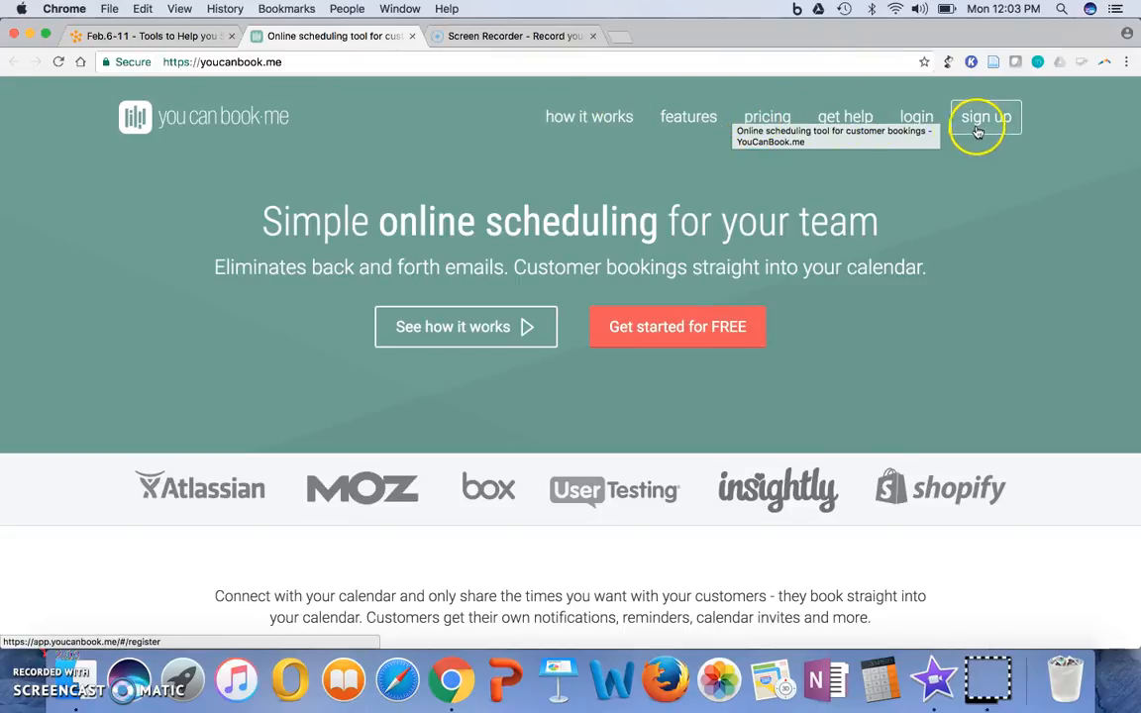
click(984, 116)
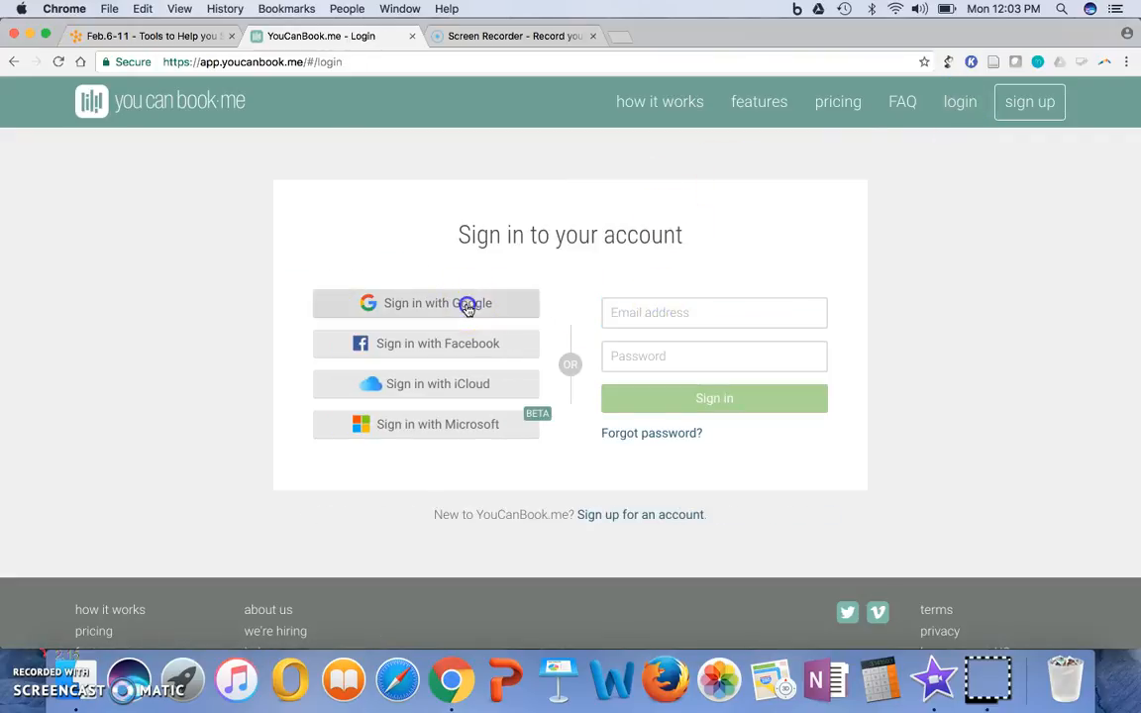
click(426, 303)
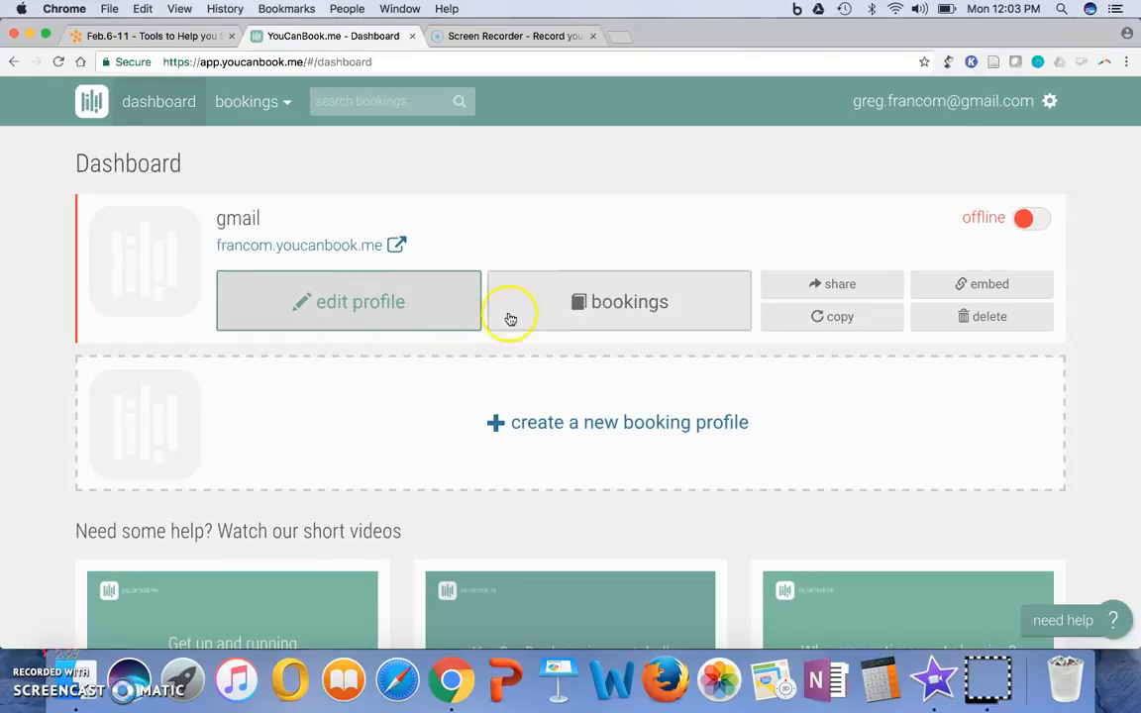
Edit the gmail booking profile and view its times, showing 8:00 AM to 5:00 PM availability.
click(618, 301)
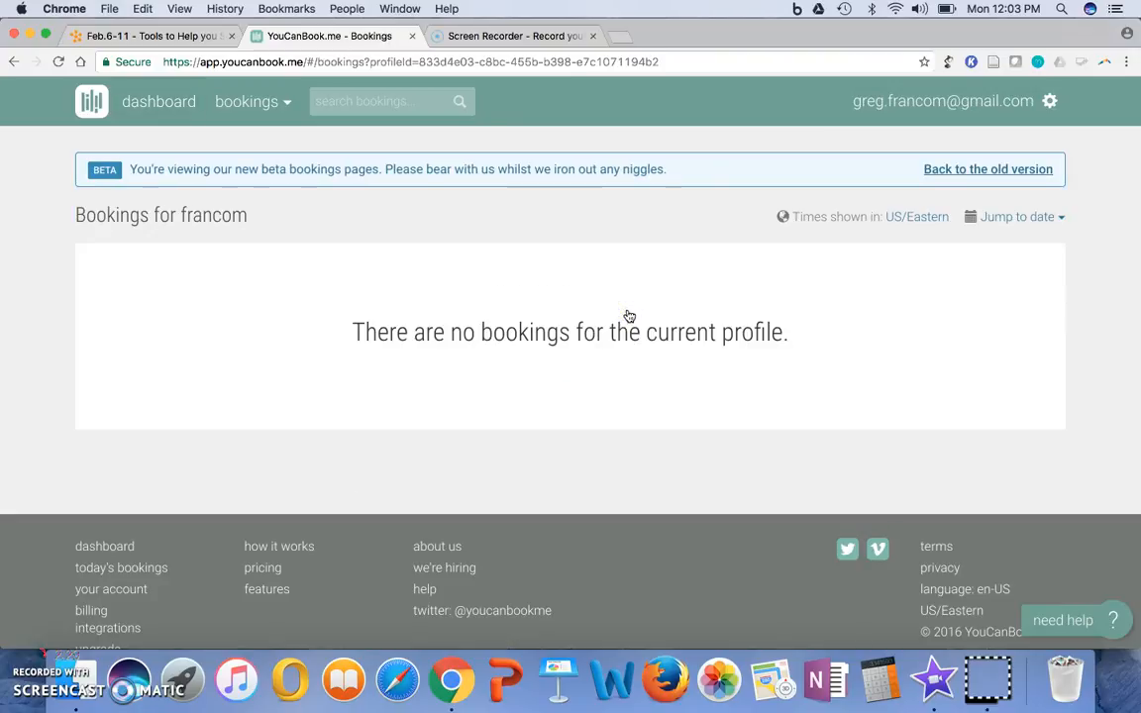
click(159, 101)
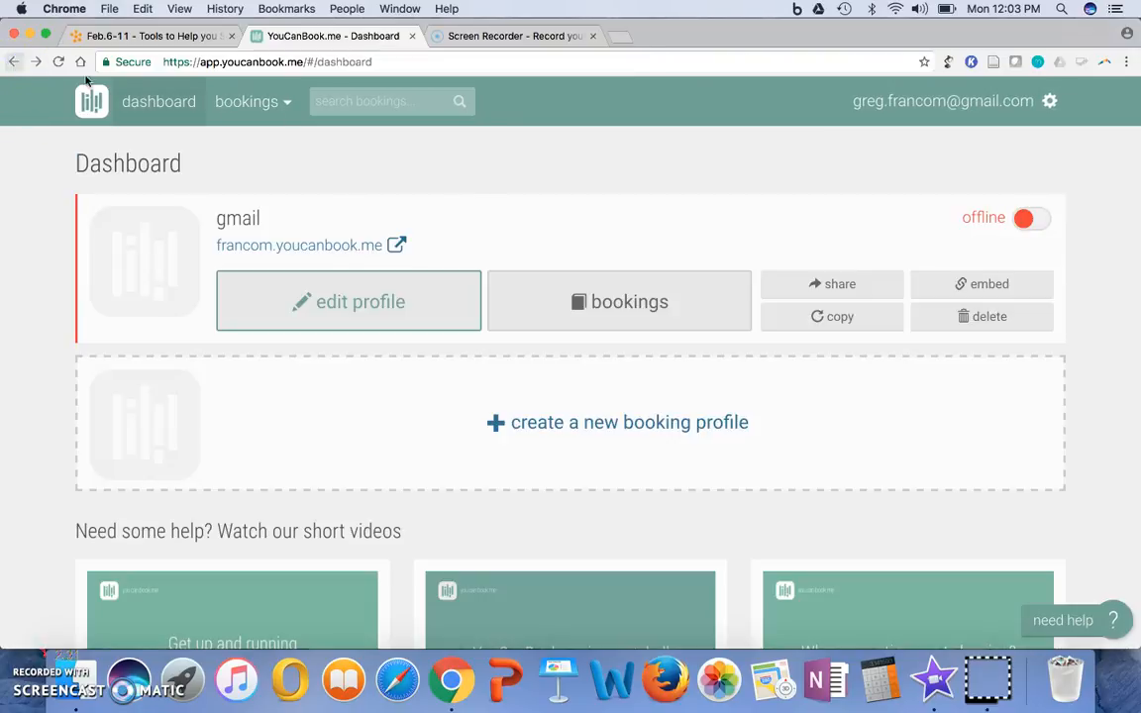
click(349, 301)
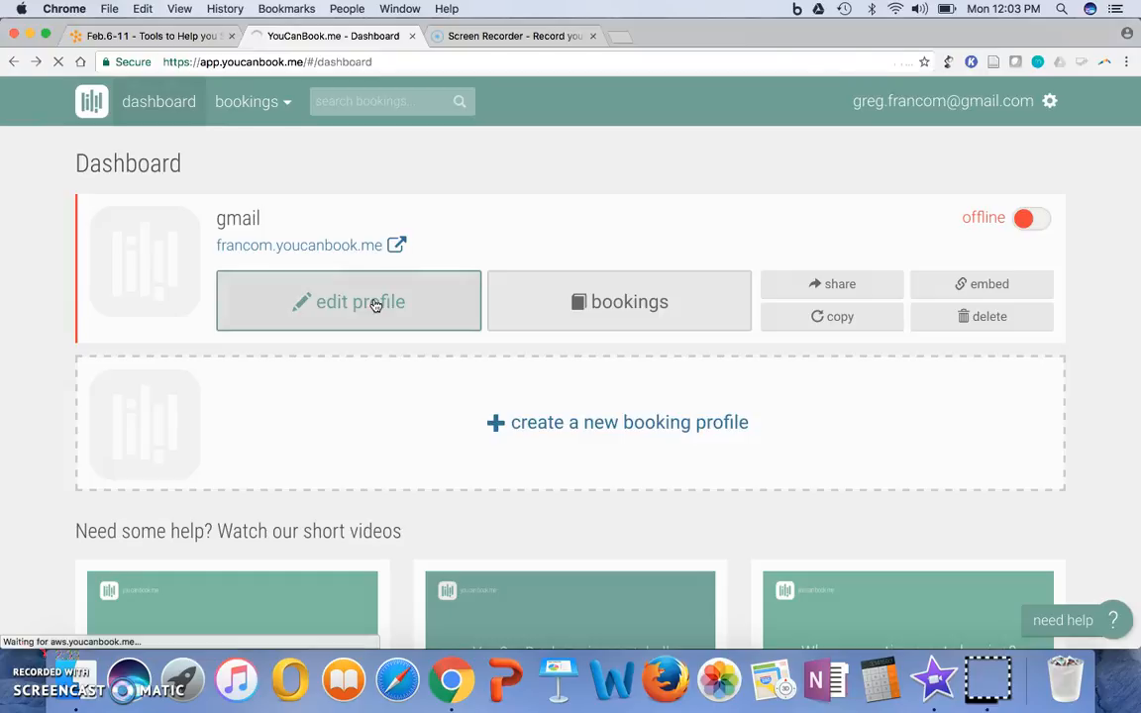
click(349, 301)
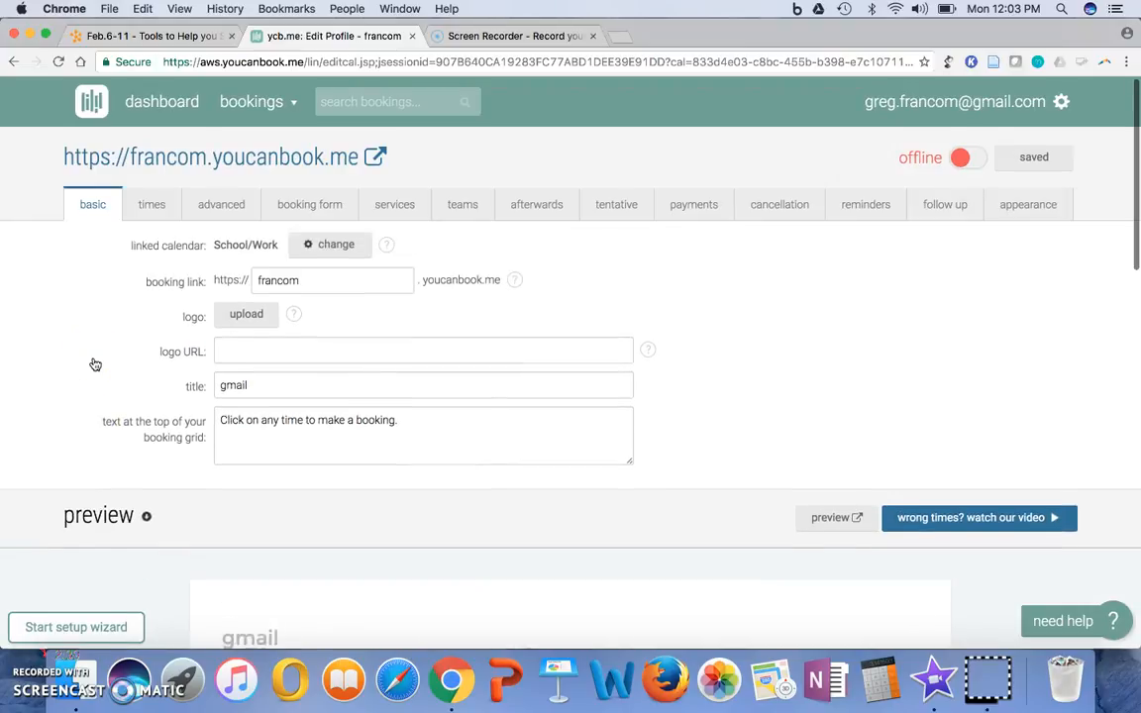
click(151, 204)
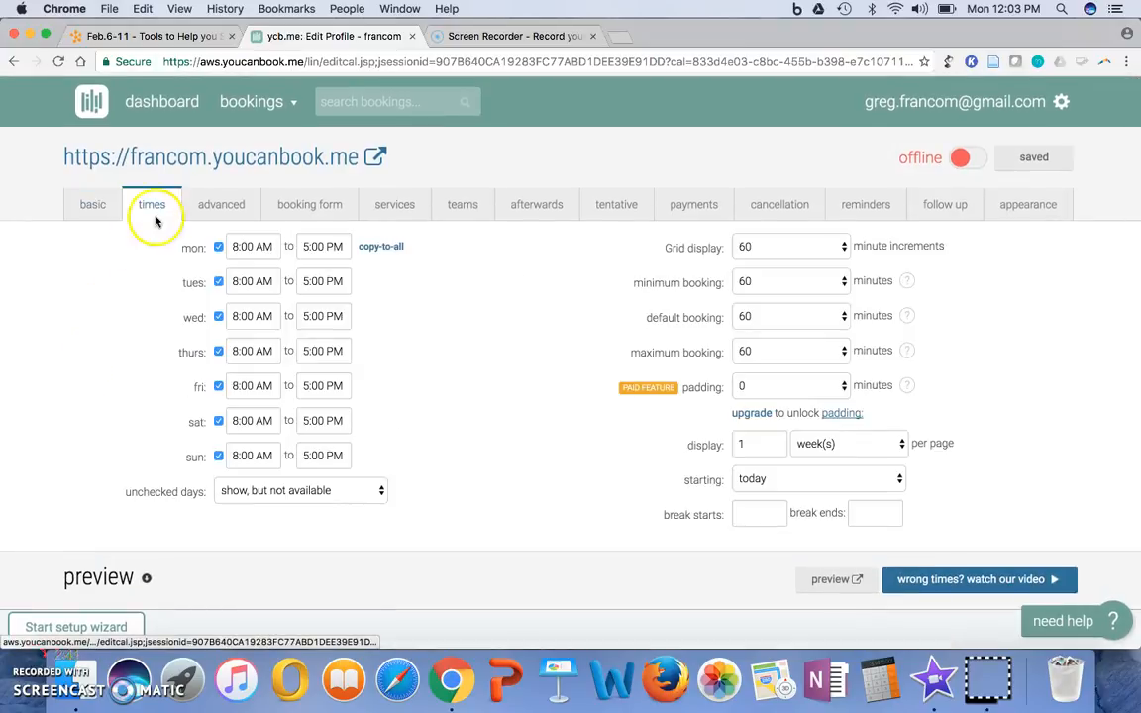
mouse_move(262, 491)
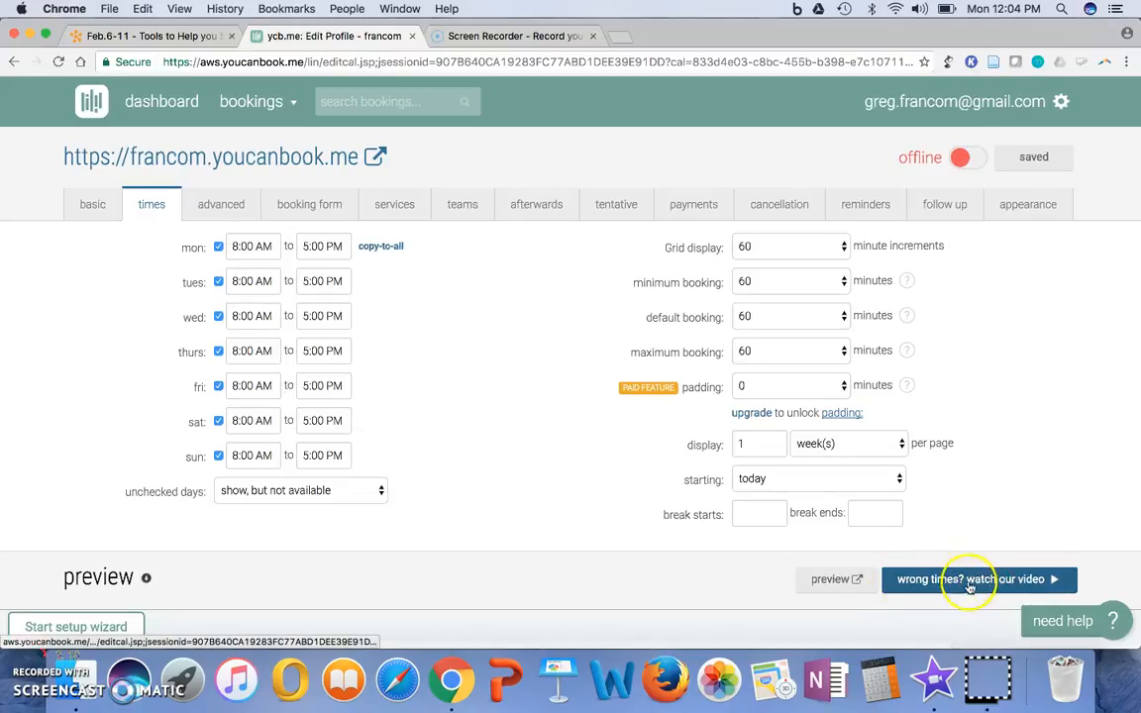
mouse_move(163, 101)
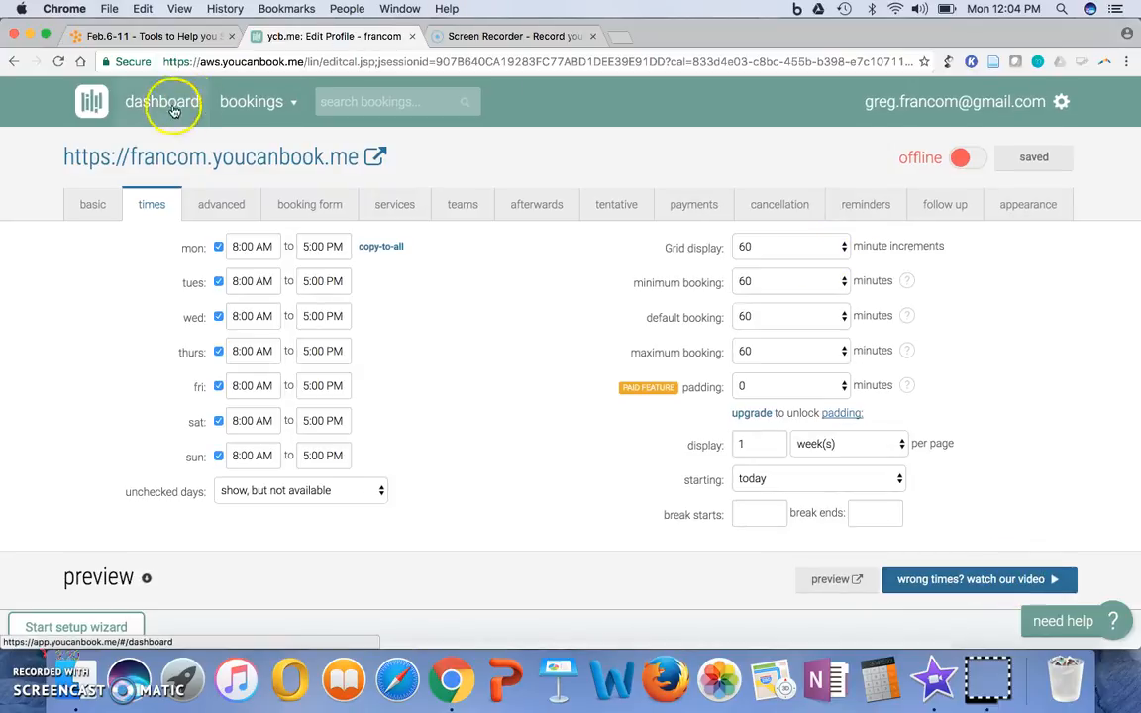
mouse_move(447, 289)
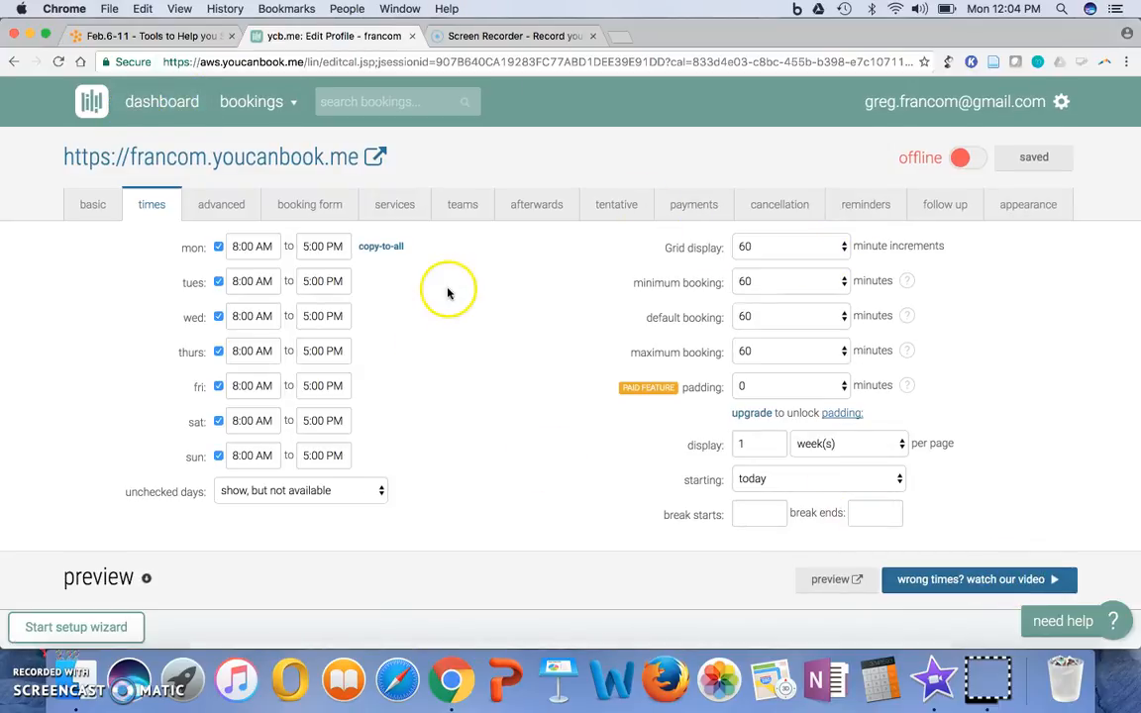
mouse_move(167, 42)
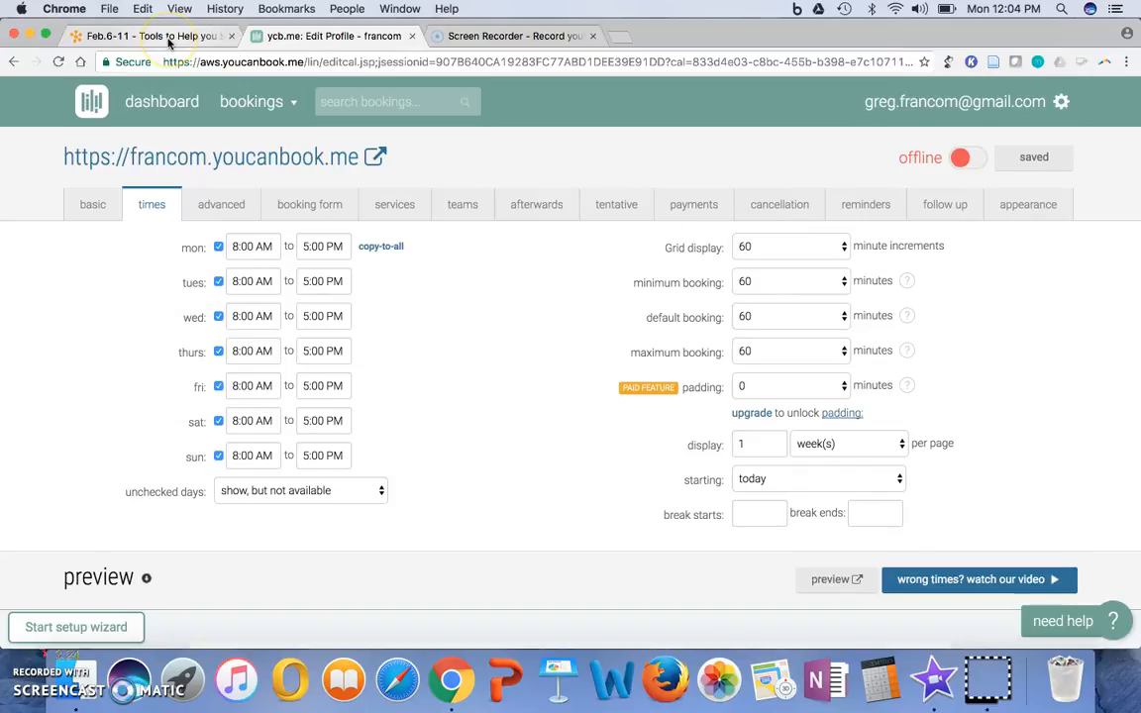
Switch back to the Brightspace browser tab showing the Feb. 6-11 module.
click(148, 36)
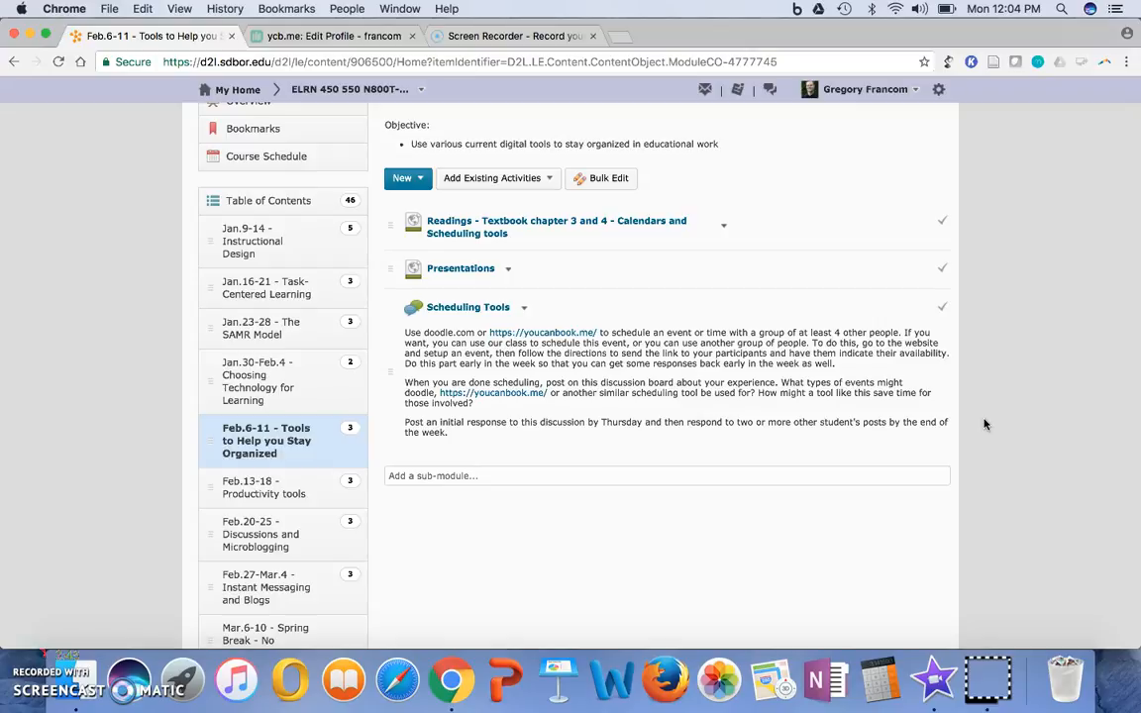
mouse_move(236, 677)
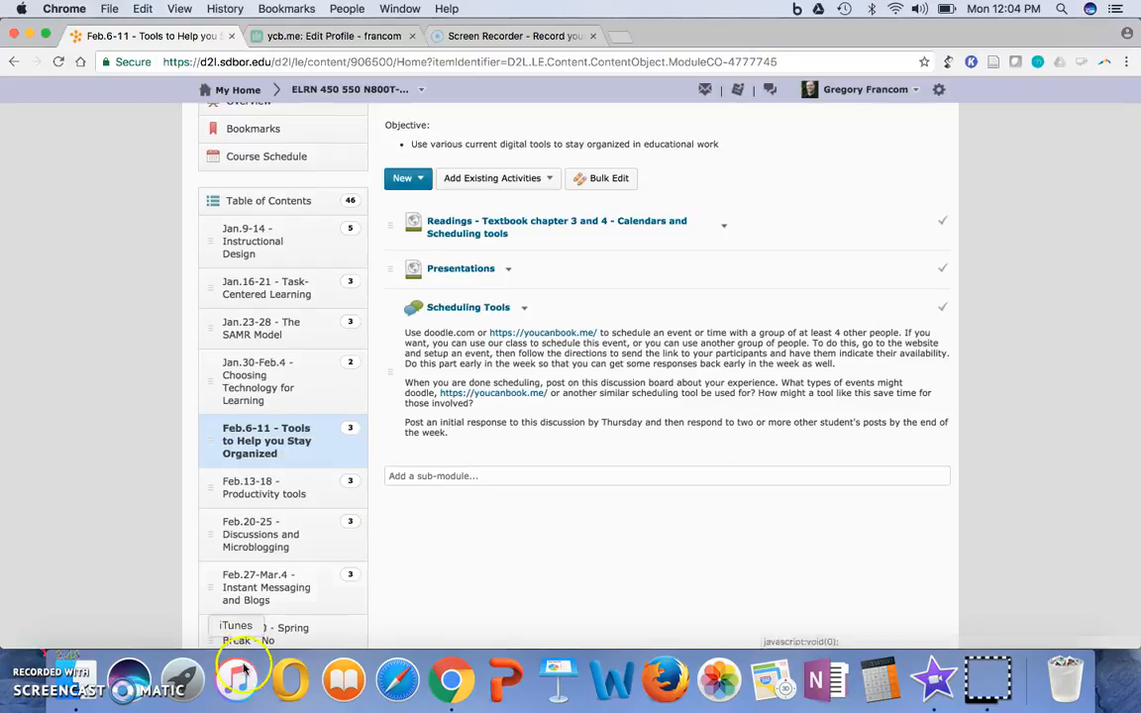
mouse_move(10, 664)
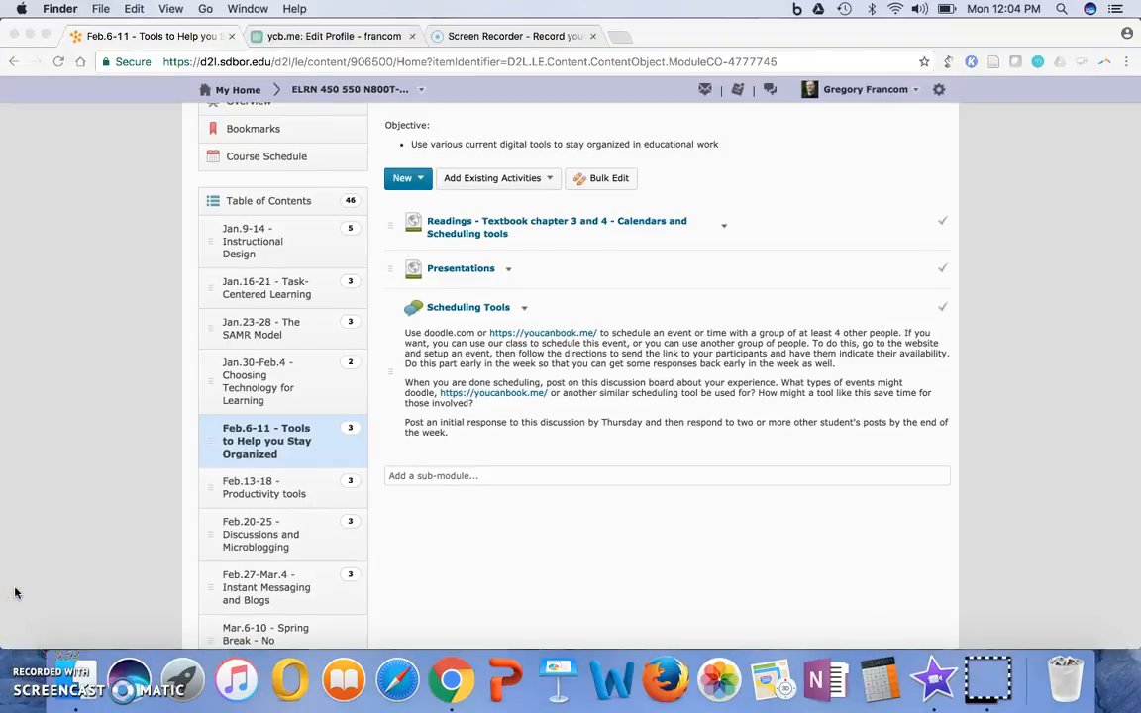
mouse_move(32, 659)
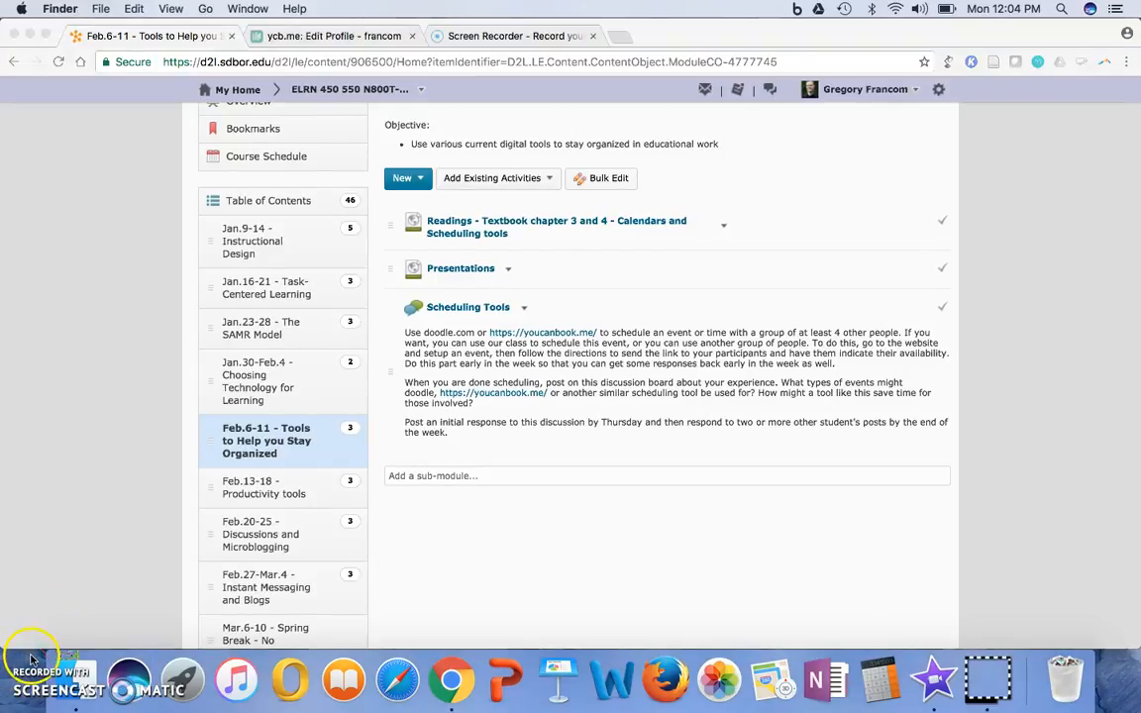